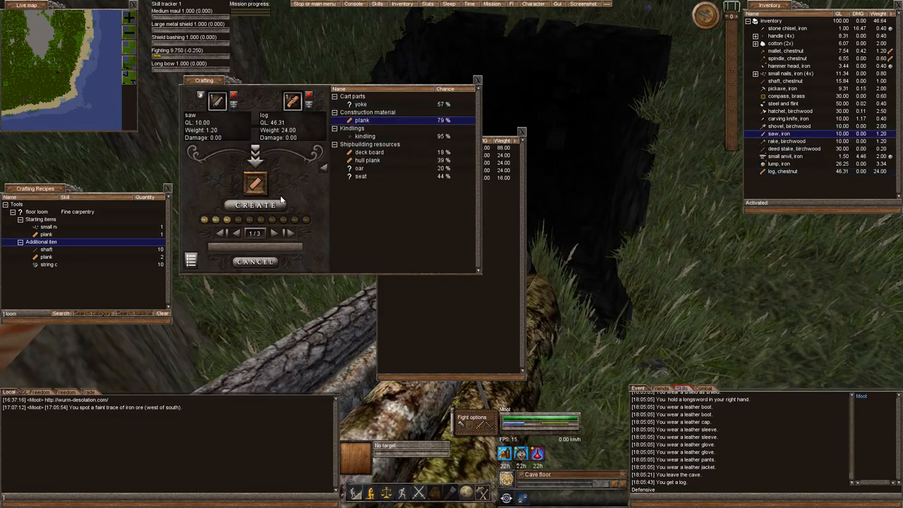
Cut two planks from the chestnut log with the saw.
{"action": "left_click", "coordinate": [254, 205]}
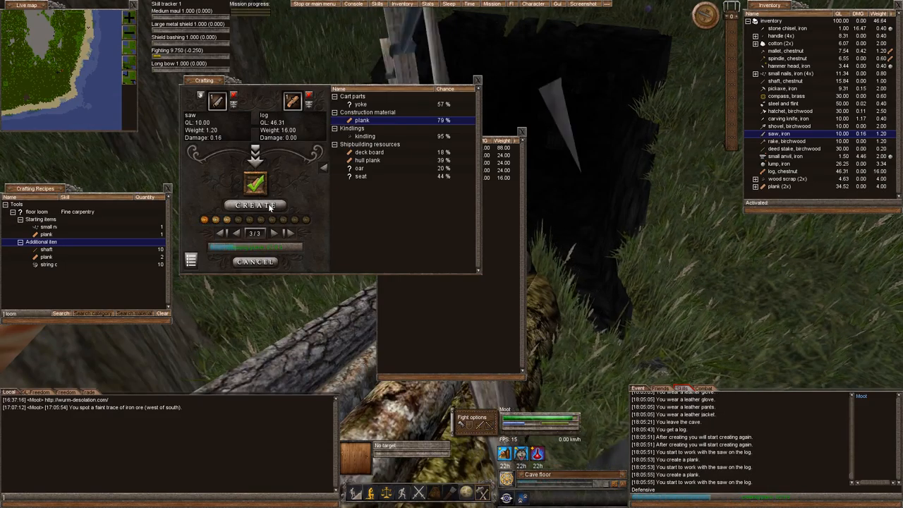
{"action": "left_click", "coordinate": [256, 206]}
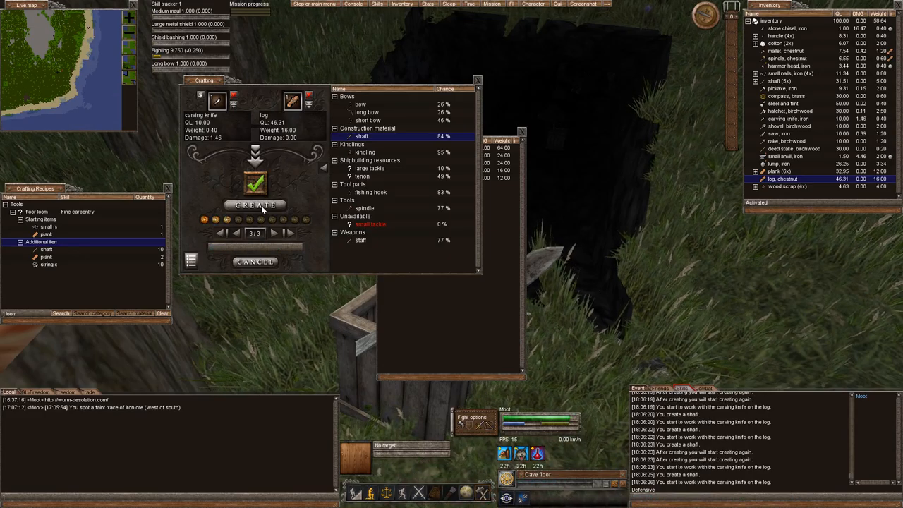
Carve two shafts from the chestnut log with the carving knife.
{"action": "left_click", "coordinate": [256, 204]}
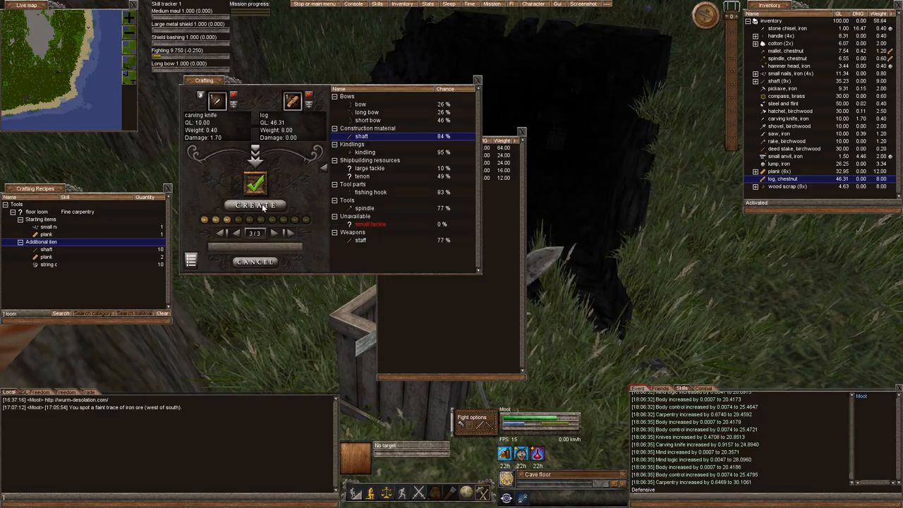
{"action": "left_click", "coordinate": [255, 205]}
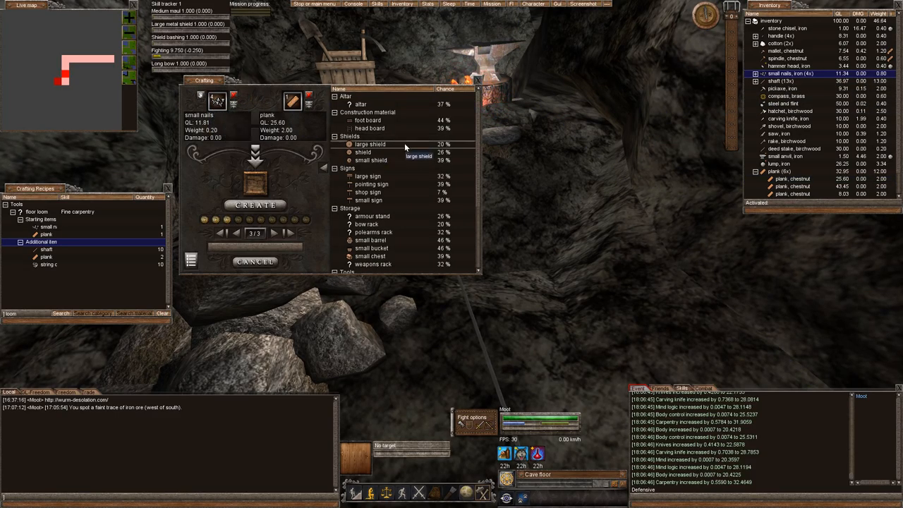
Create a floor loom from nails and a plank, then continue building the unfinished loom.
{"action": "scroll", "scroll_direction": "down", "scroll_amount": 3}
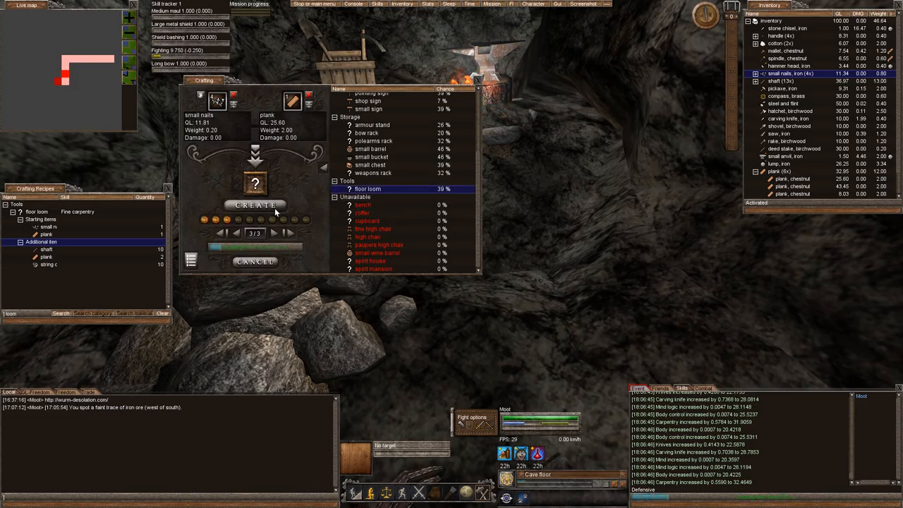
{"action": "left_click", "coordinate": [254, 205]}
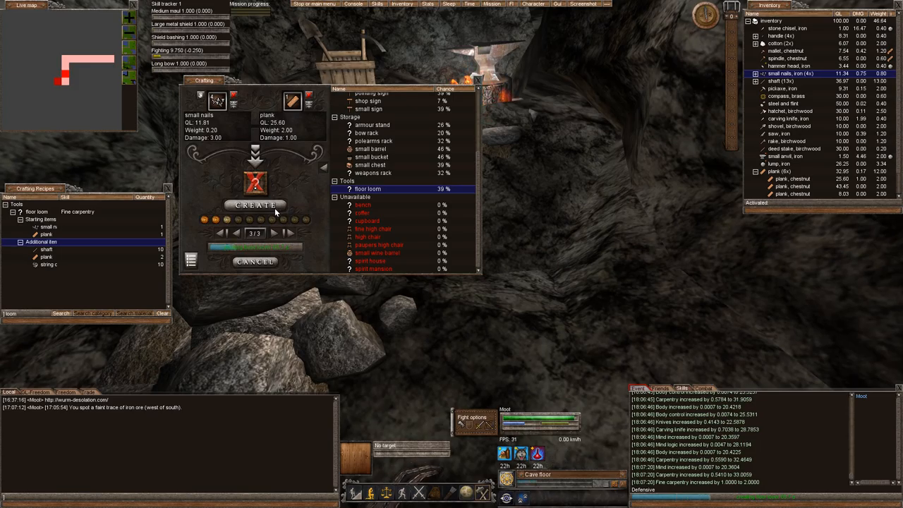
{"action": "left_click", "coordinate": [254, 204]}
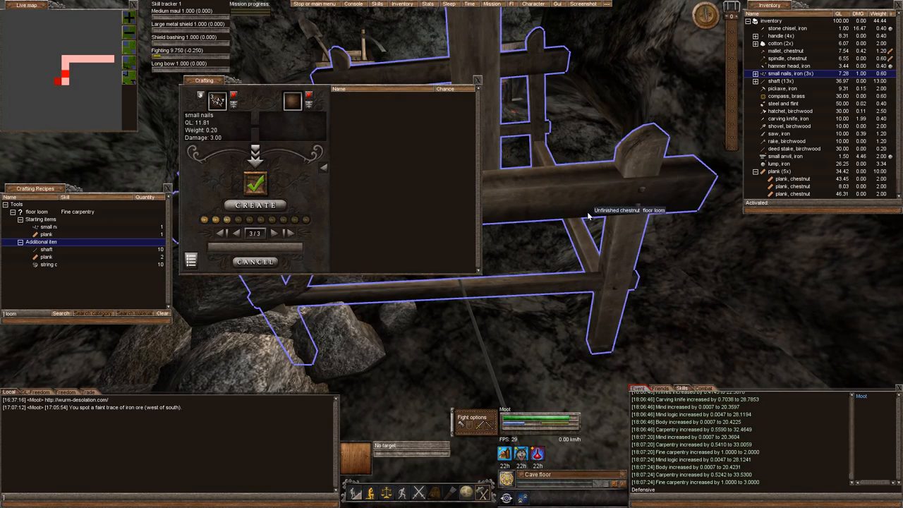
{"action": "right_click", "coordinate": [590, 210]}
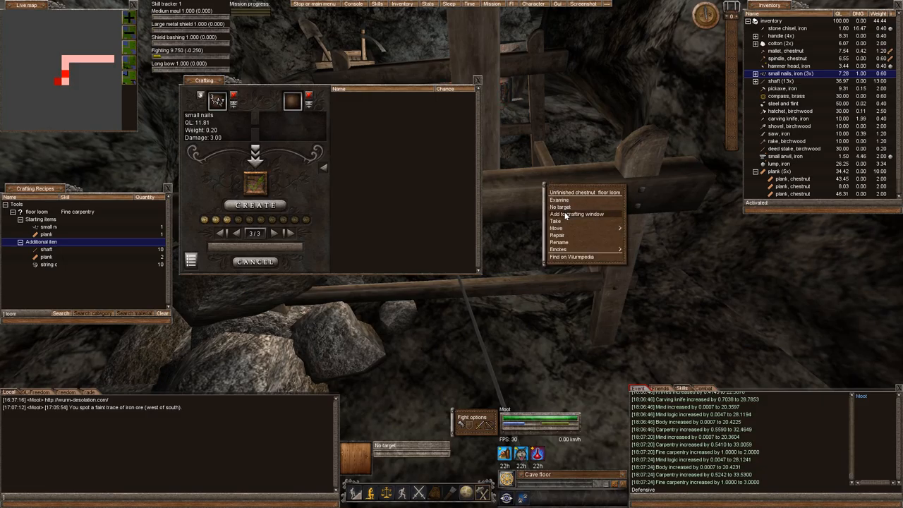
{"action": "left_click", "coordinate": [577, 215]}
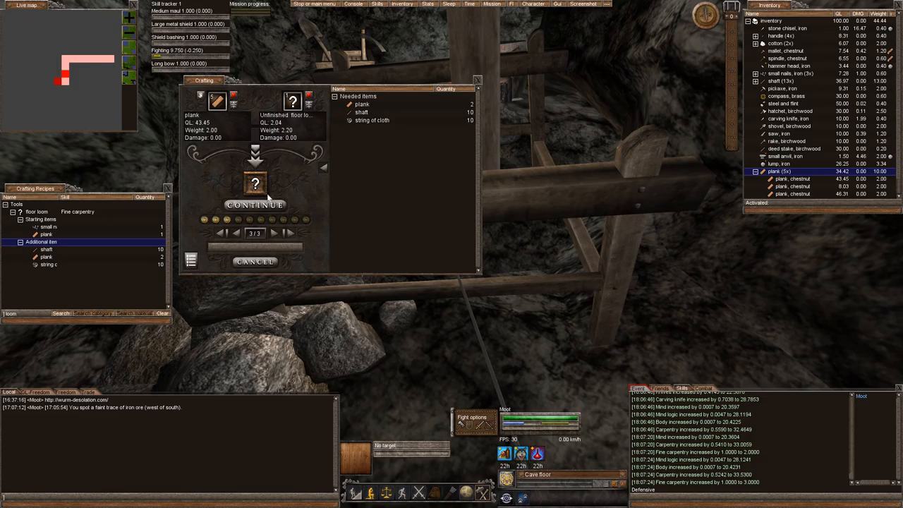
Add the four remaining planks to the unfinished floor loom.
{"action": "left_click", "coordinate": [254, 204]}
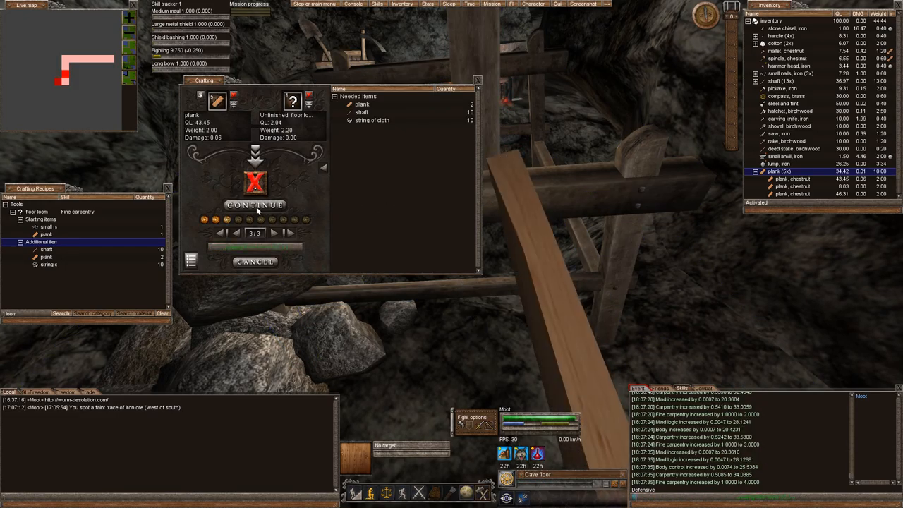
{"action": "left_click", "coordinate": [255, 204]}
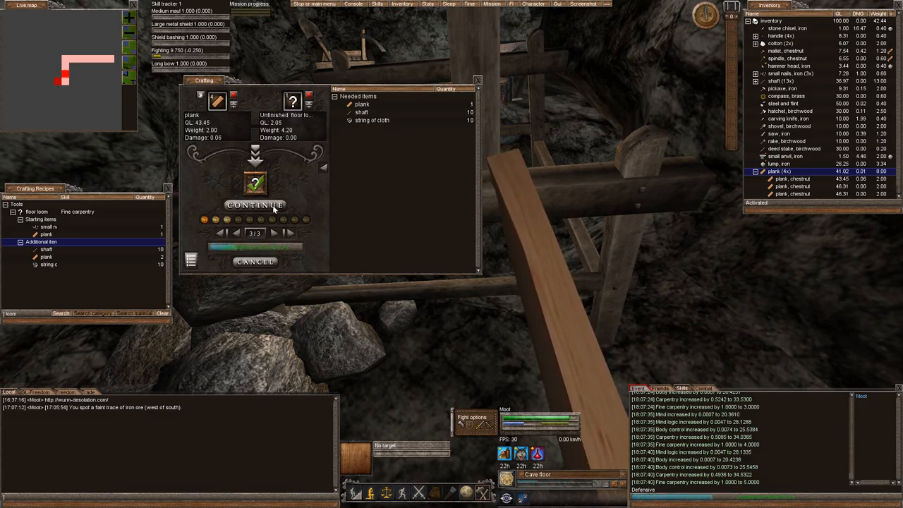
{"action": "left_click", "coordinate": [254, 205]}
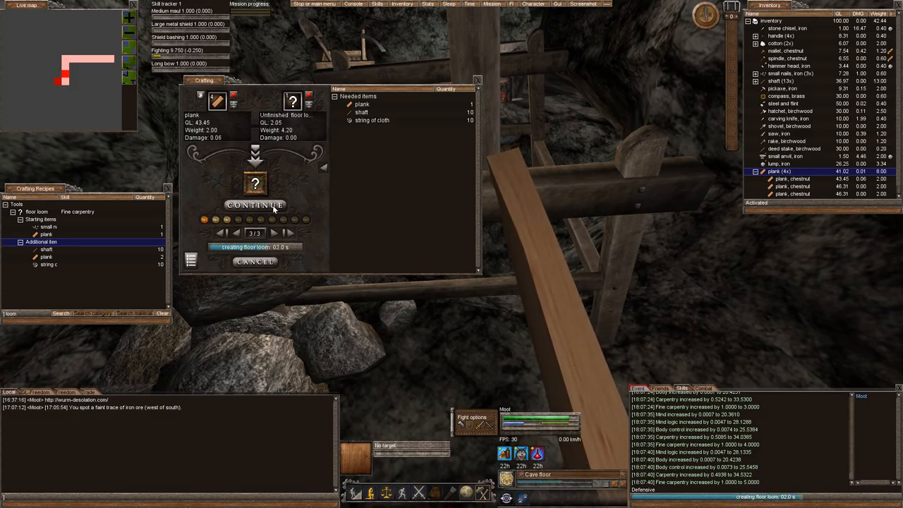
{"action": "left_click", "coordinate": [255, 205]}
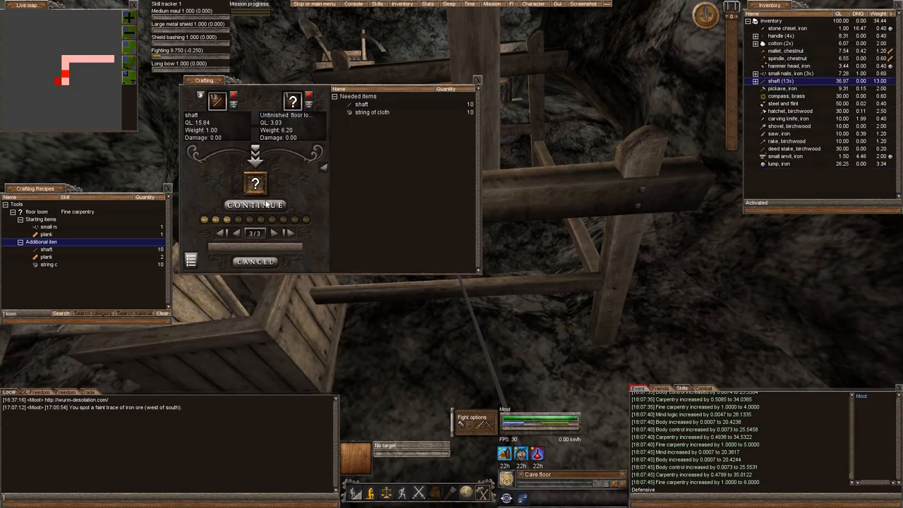
Attach shafts to the unfinished floor loom until only one shaft is still needed.
{"action": "left_click", "coordinate": [254, 204]}
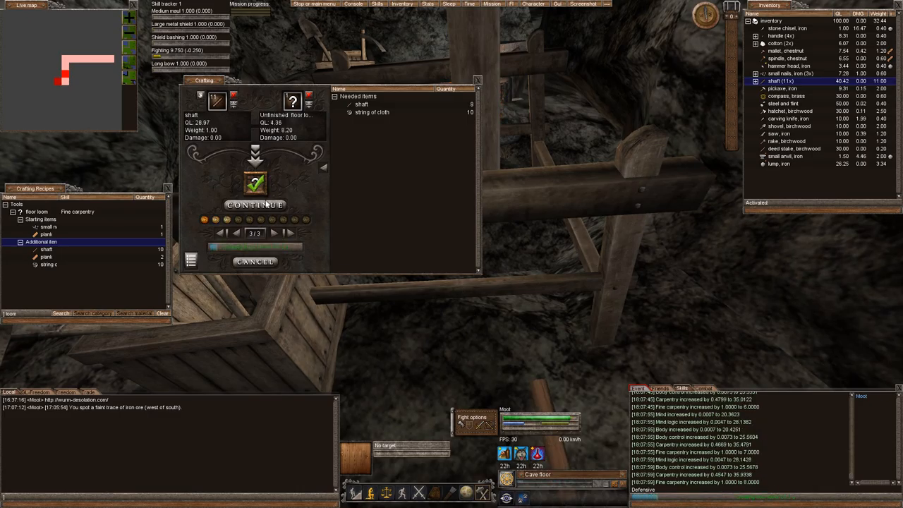
{"action": "left_click", "coordinate": [254, 205]}
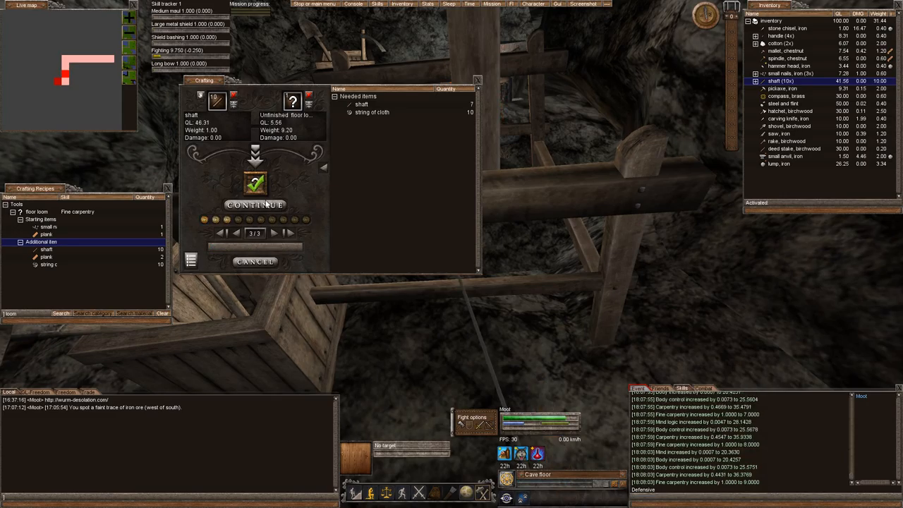
{"action": "left_click", "coordinate": [254, 205]}
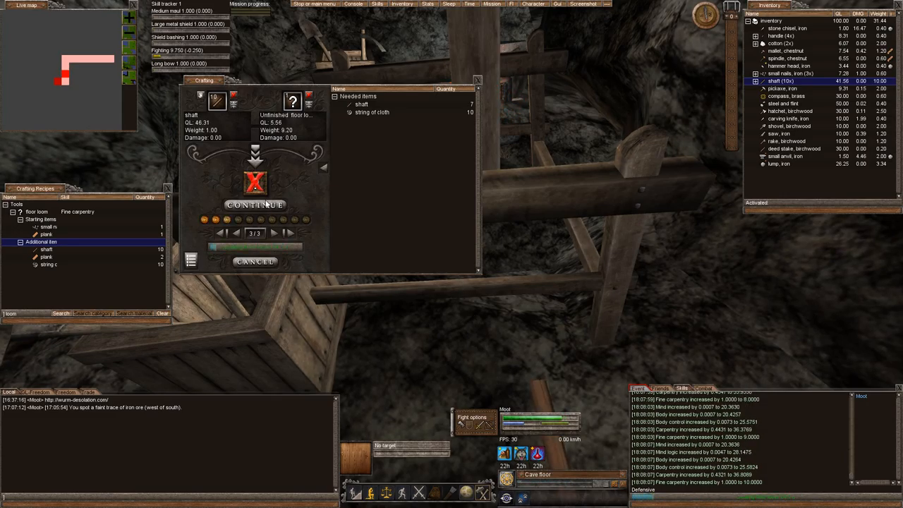
{"action": "left_click", "coordinate": [254, 205]}
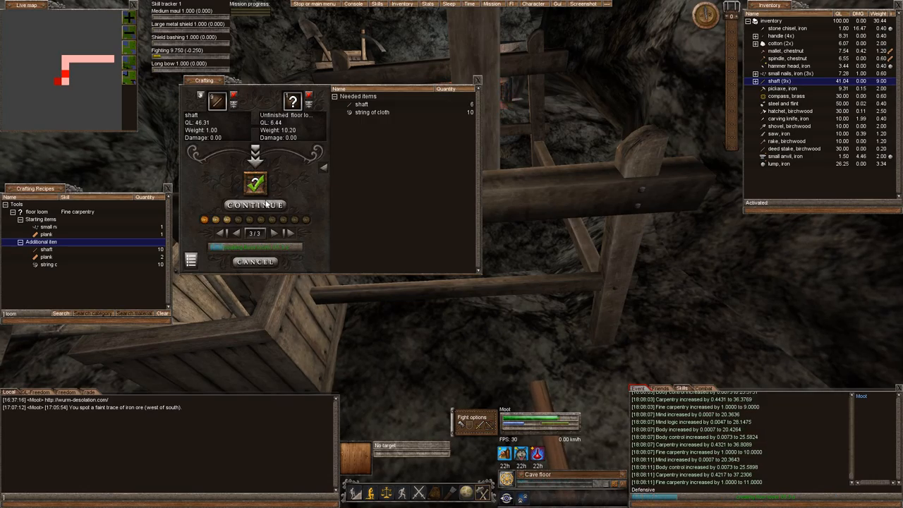
{"action": "left_click", "coordinate": [256, 205]}
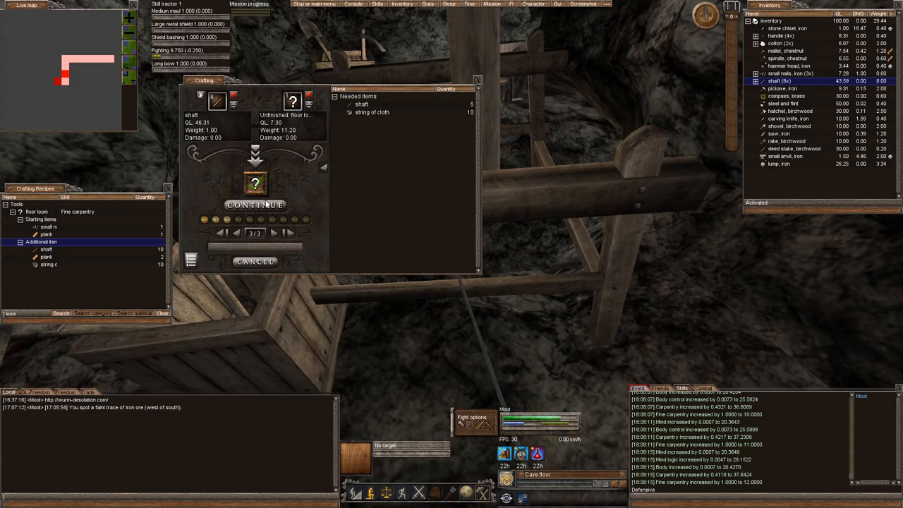
{"action": "left_click", "coordinate": [254, 205]}
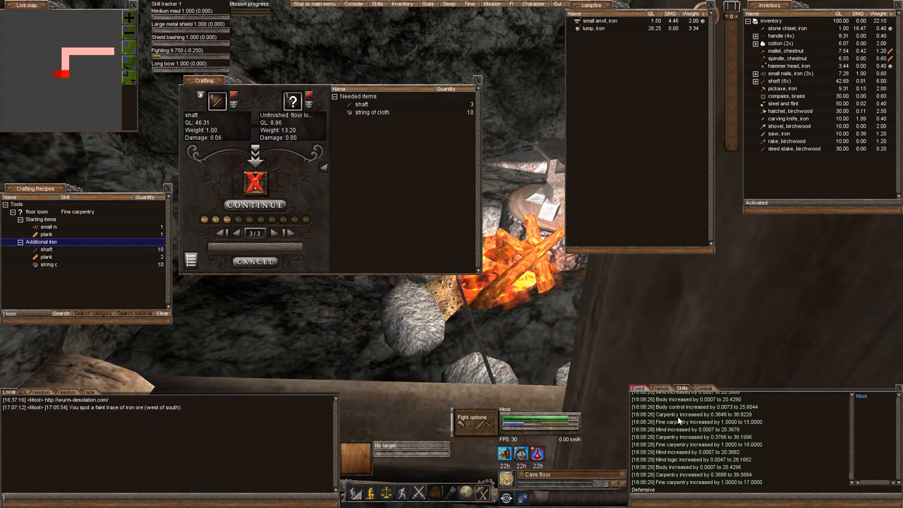
{"action": "left_click", "coordinate": [254, 205]}
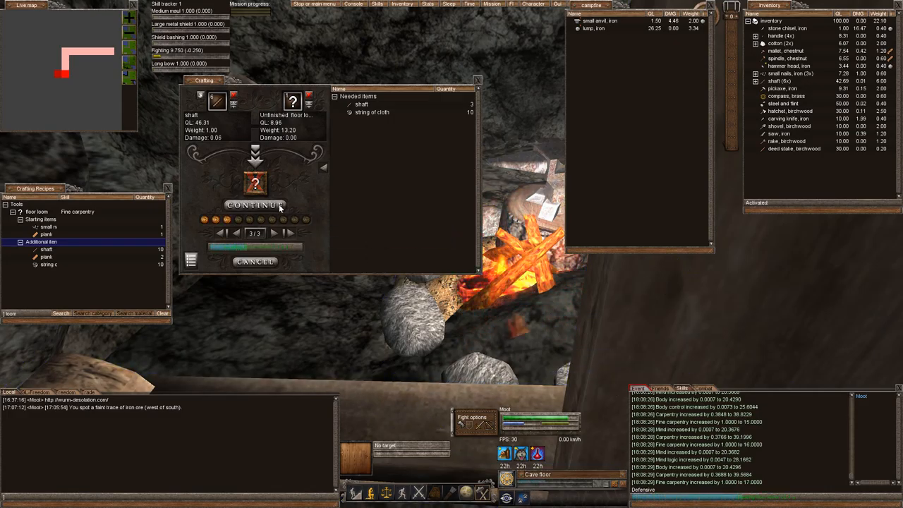
{"action": "left_click", "coordinate": [256, 205]}
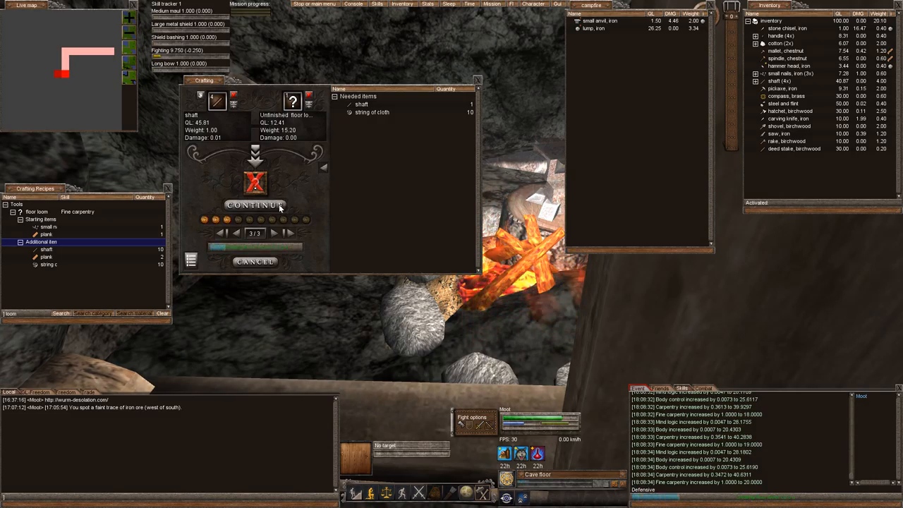
{"action": "left_click", "coordinate": [255, 205]}
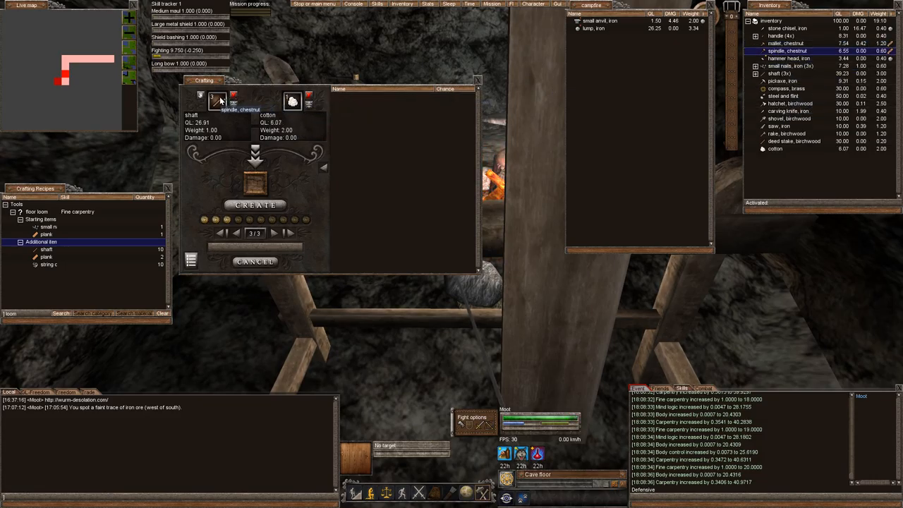
Spin cotton into strings of cloth with the spindle until the cotton runs out.
{"action": "left_click", "coordinate": [255, 205]}
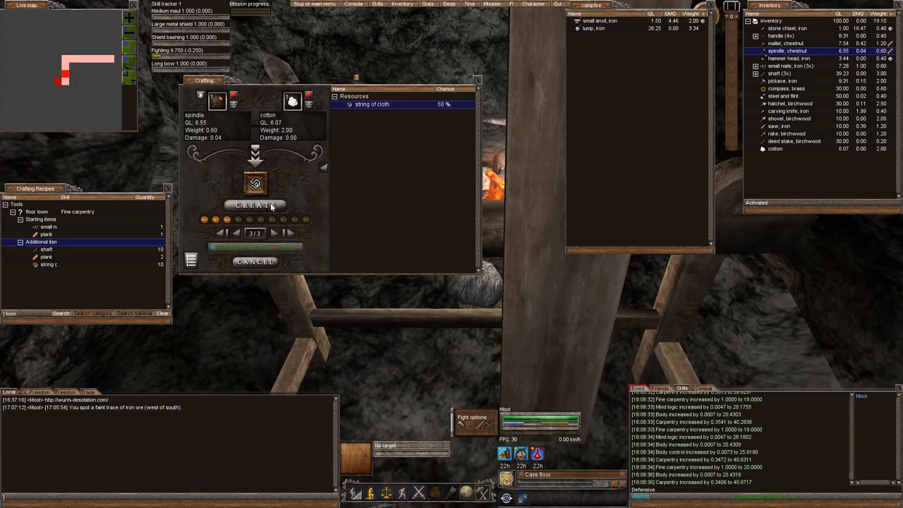
{"action": "left_click", "coordinate": [255, 205]}
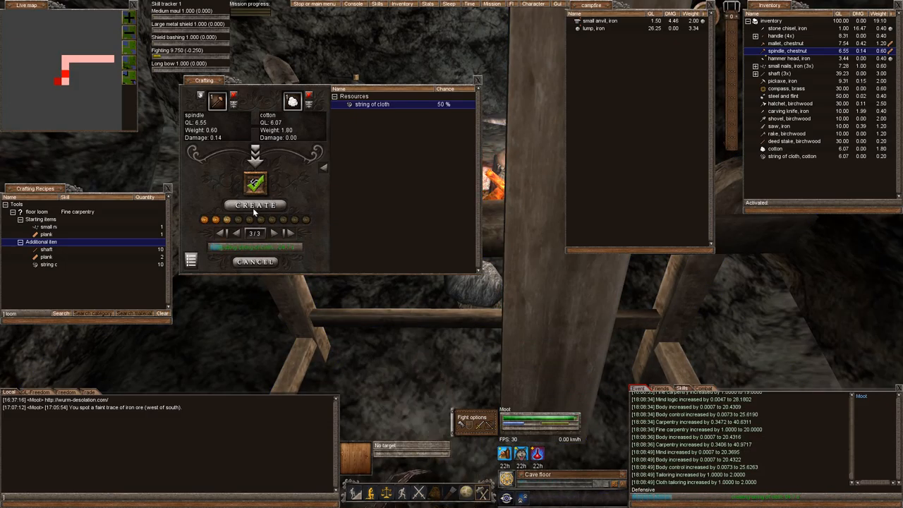
{"action": "left_click", "coordinate": [255, 205]}
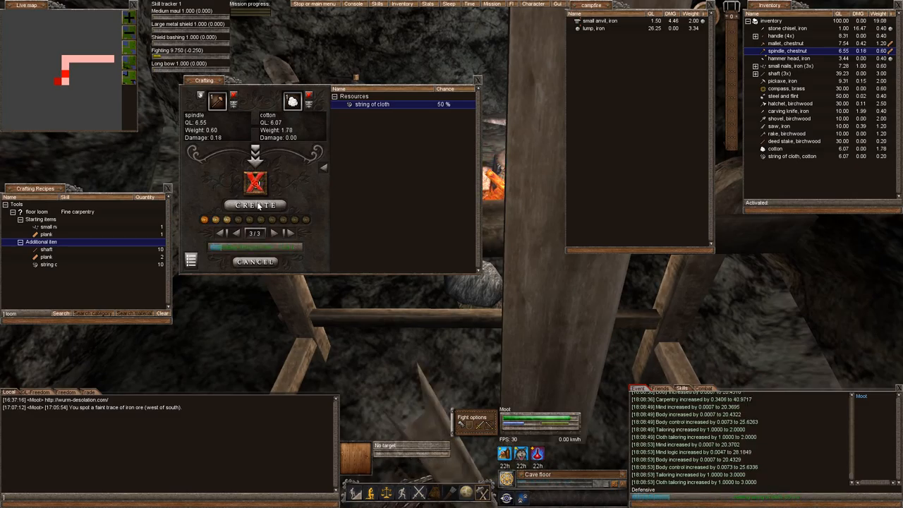
{"action": "left_click", "coordinate": [255, 205]}
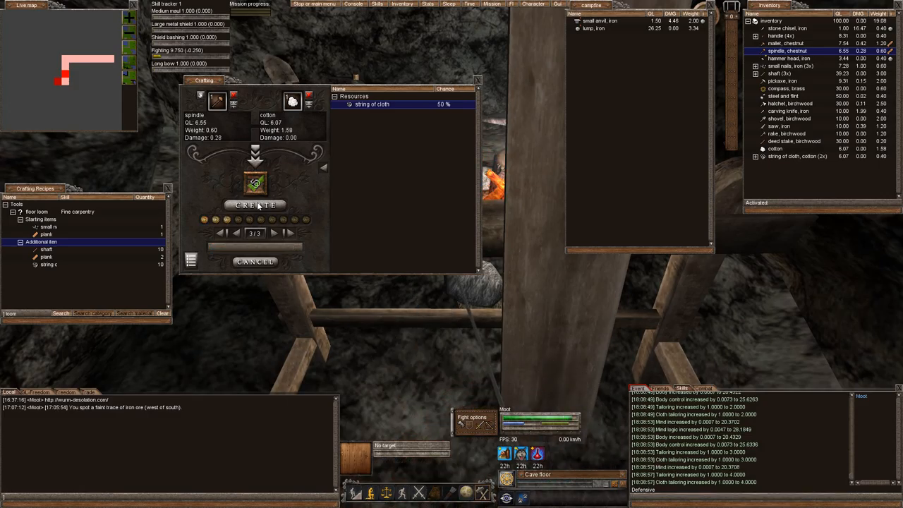
{"action": "left_click", "coordinate": [255, 206]}
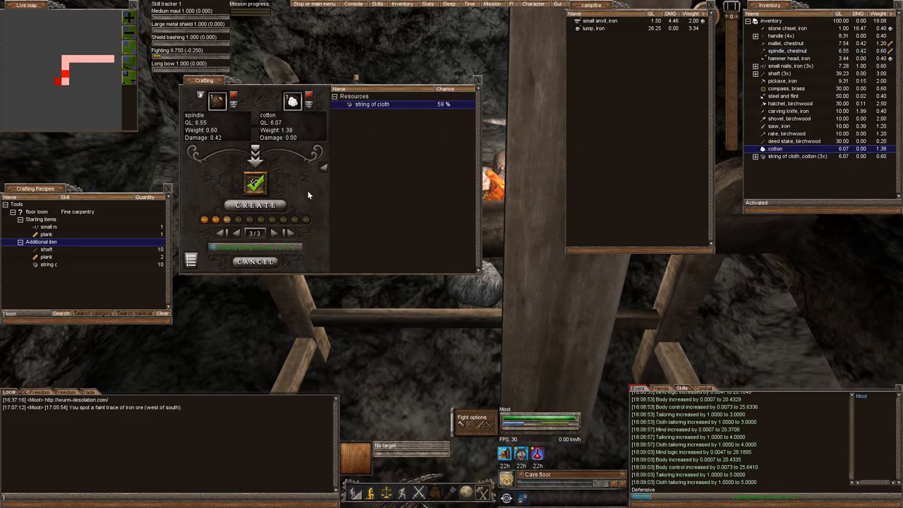
{"action": "left_click", "coordinate": [255, 205]}
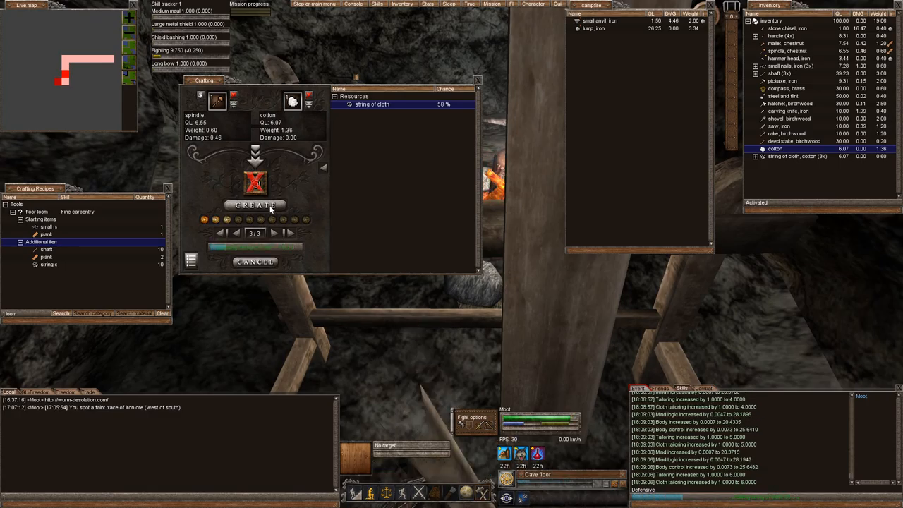
{"action": "left_click", "coordinate": [255, 206]}
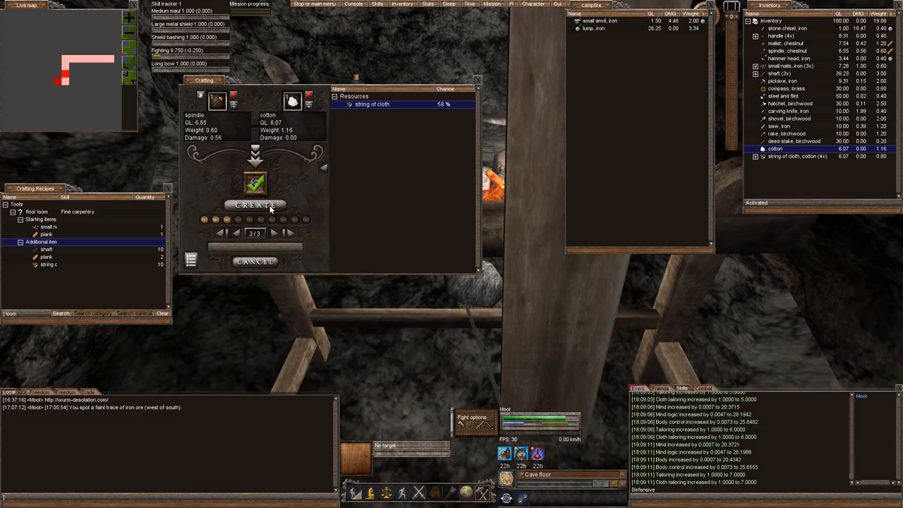
{"action": "left_click", "coordinate": [255, 206]}
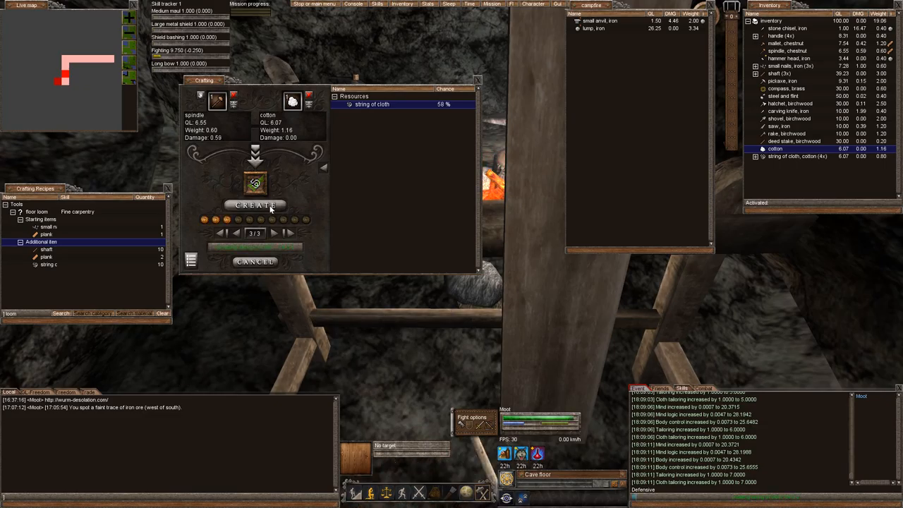
{"action": "left_click", "coordinate": [256, 206]}
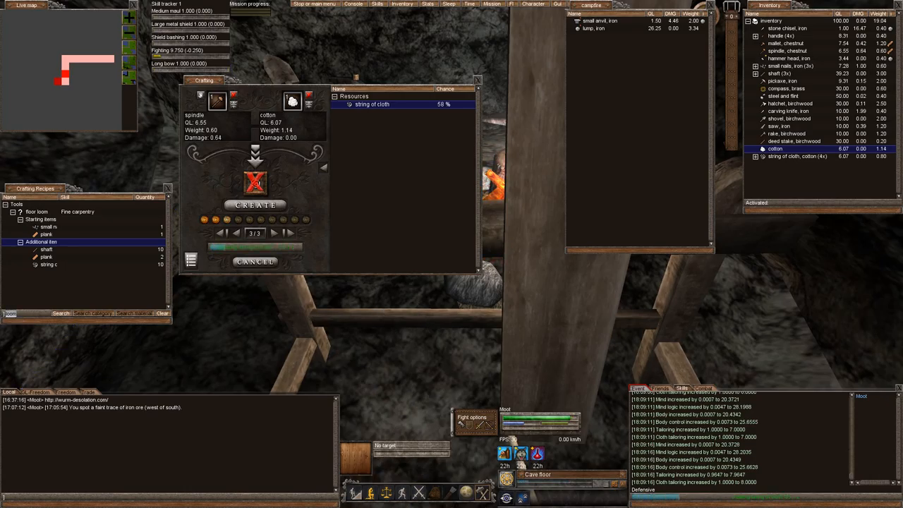
{"action": "left_click", "coordinate": [255, 205]}
{"action": "type", "text": "meditatio"}
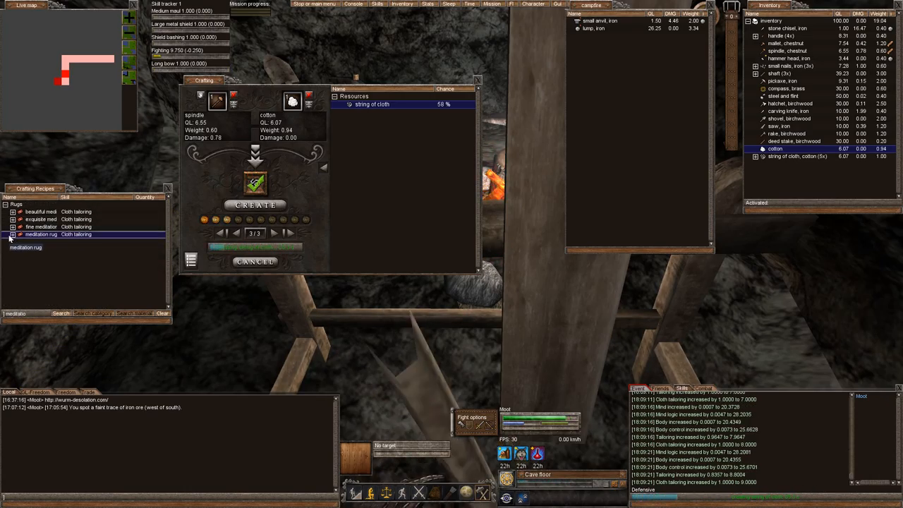
{"action": "left_click", "coordinate": [255, 205]}
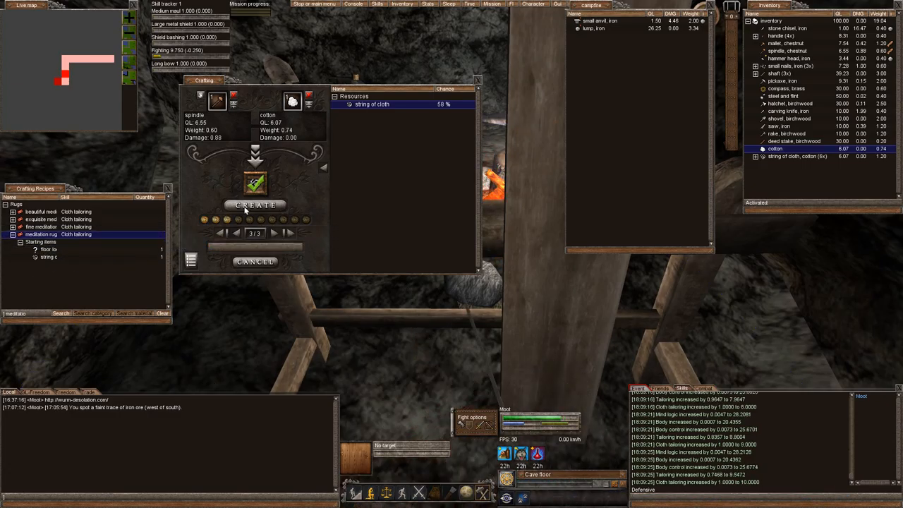
{"action": "left_click", "coordinate": [255, 204]}
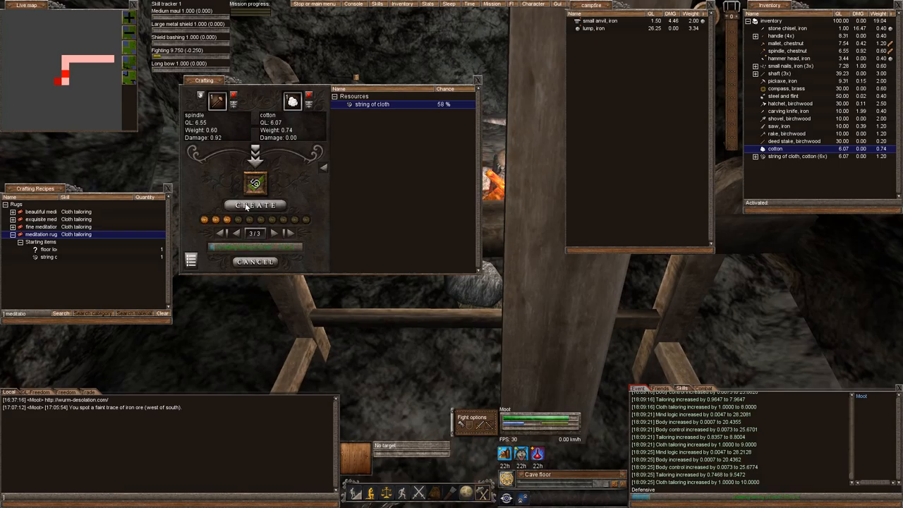
{"action": "left_click", "coordinate": [255, 206]}
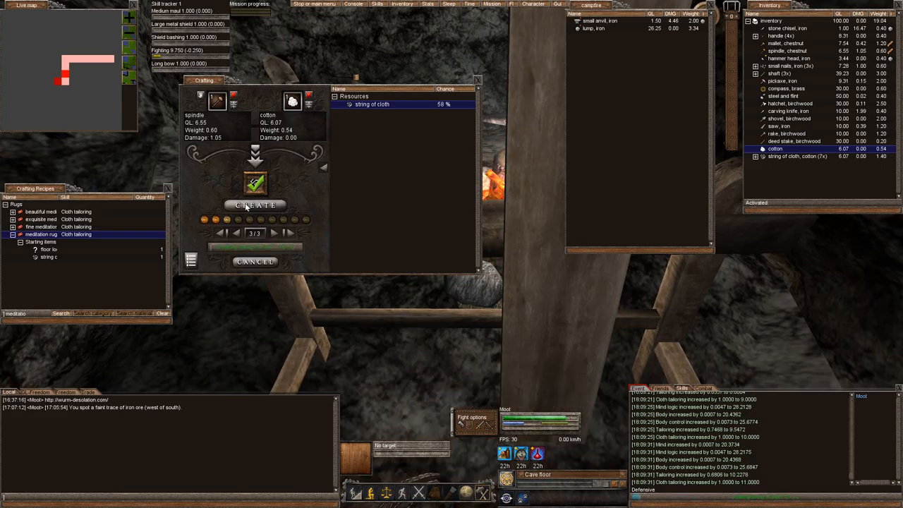
{"action": "left_click", "coordinate": [255, 205]}
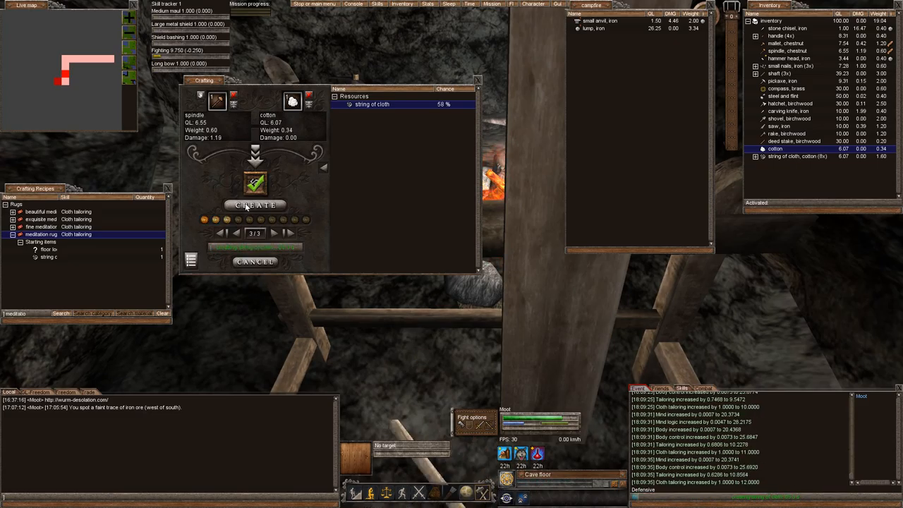
{"action": "left_click", "coordinate": [255, 205]}
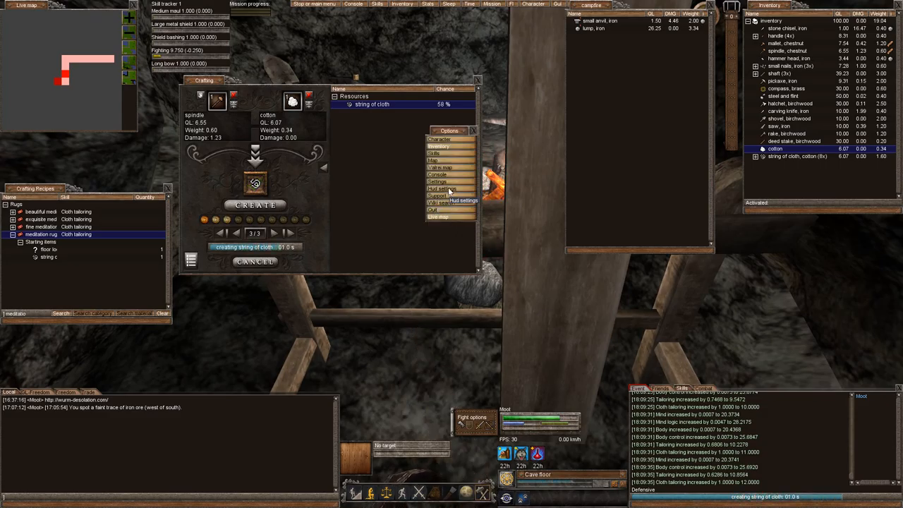
{"action": "left_click", "coordinate": [440, 203]}
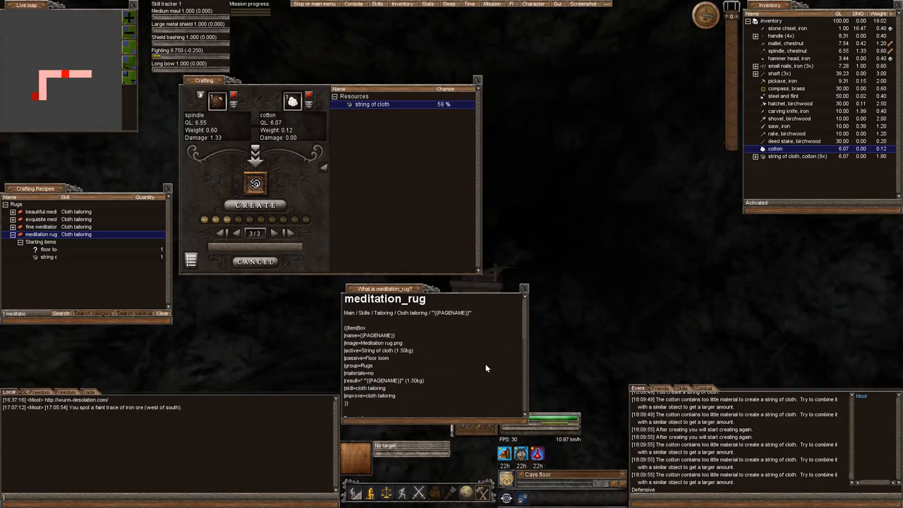
Scroll through the meditation rug recipe's wiki description.
{"action": "scroll", "scroll_direction": "down", "scroll_amount": 3}
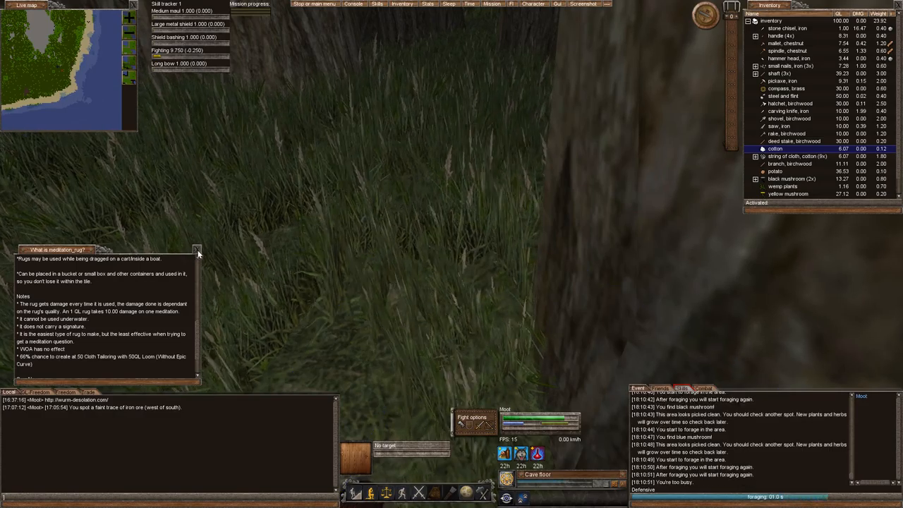
Forage on the grass tiles after leaving the cave.
{"action": "left_click", "coordinate": [197, 250]}
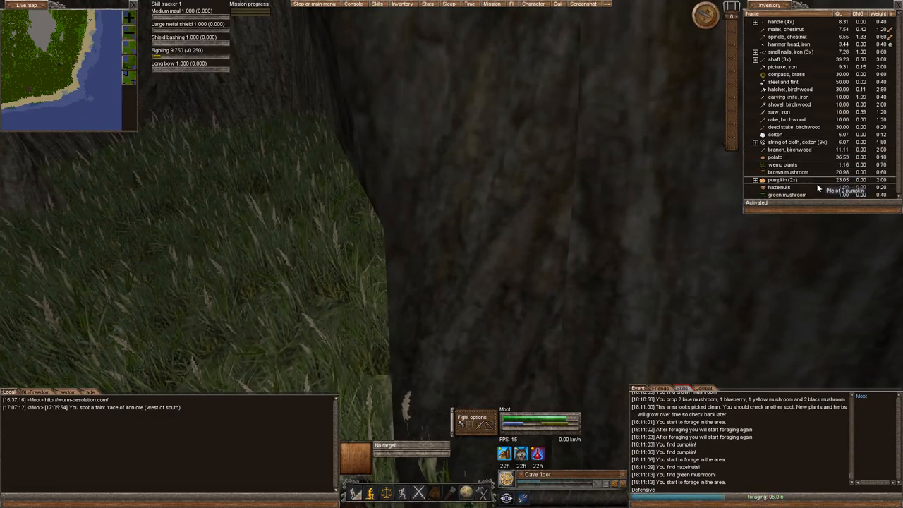
Forage the ground among the forest trees for mushrooms and produce.
{"action": "left_click", "coordinate": [787, 191]}
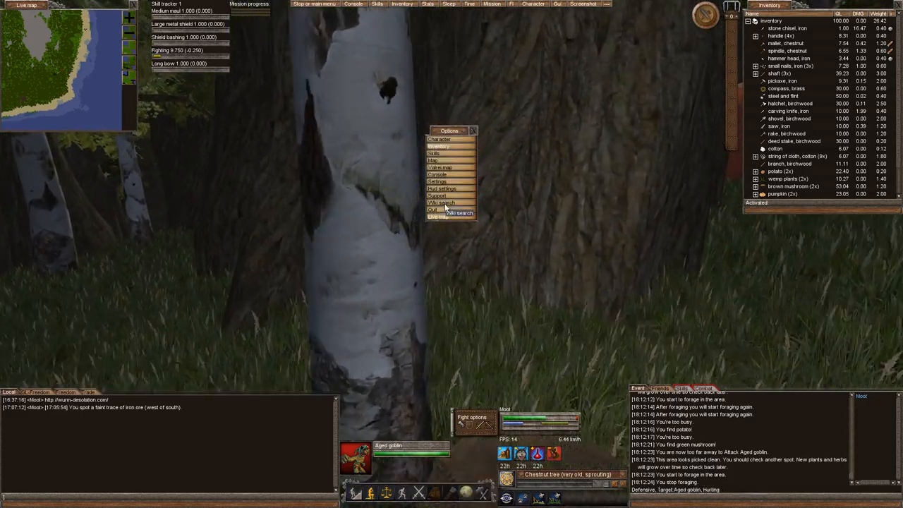
Check the foraging wiki page and dismiss it.
{"action": "left_click", "coordinate": [440, 203]}
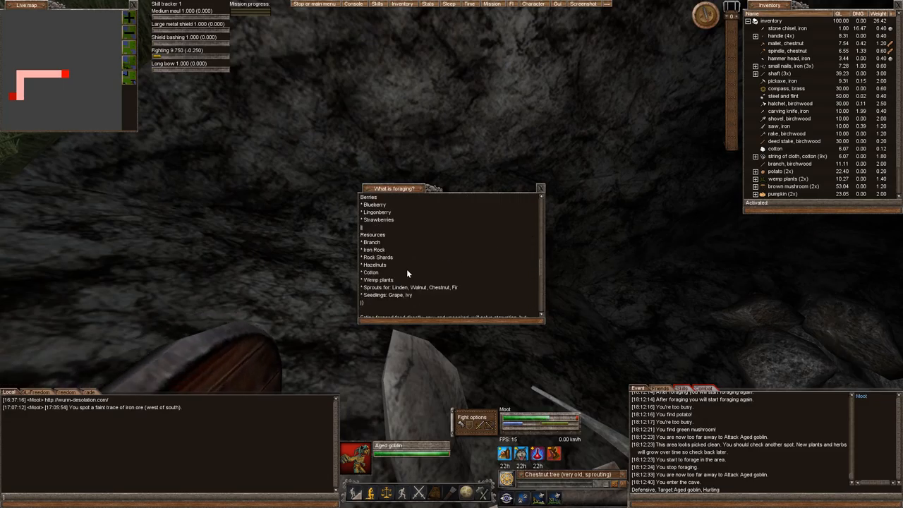
{"action": "left_click", "coordinate": [539, 189]}
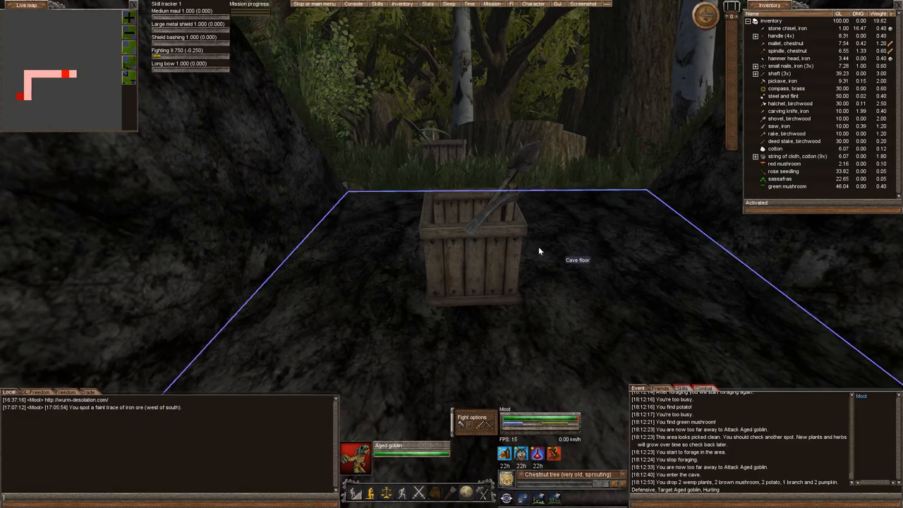
Head out toward the grassy shore to forage for more cotton.
{"action": "left_click", "coordinate": [787, 186]}
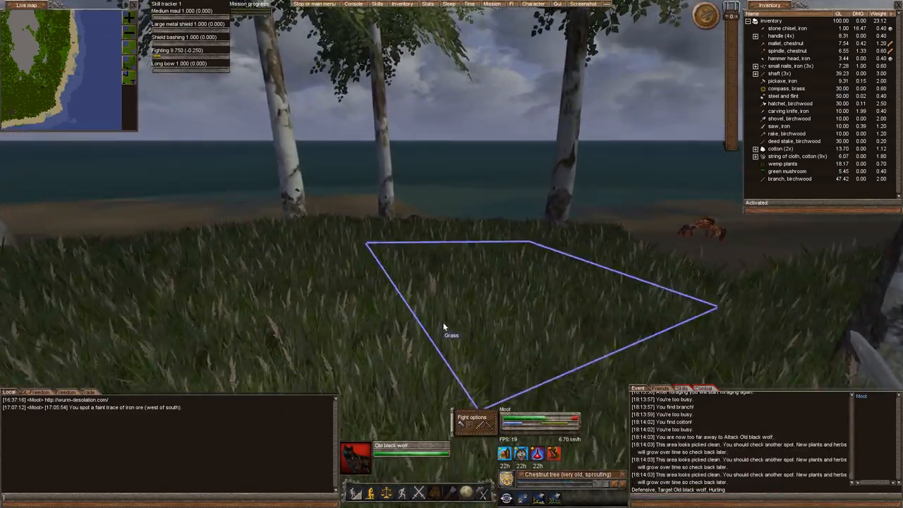
Forage the grass tile near the shore for more cotton.
{"action": "right_click", "coordinate": [444, 326]}
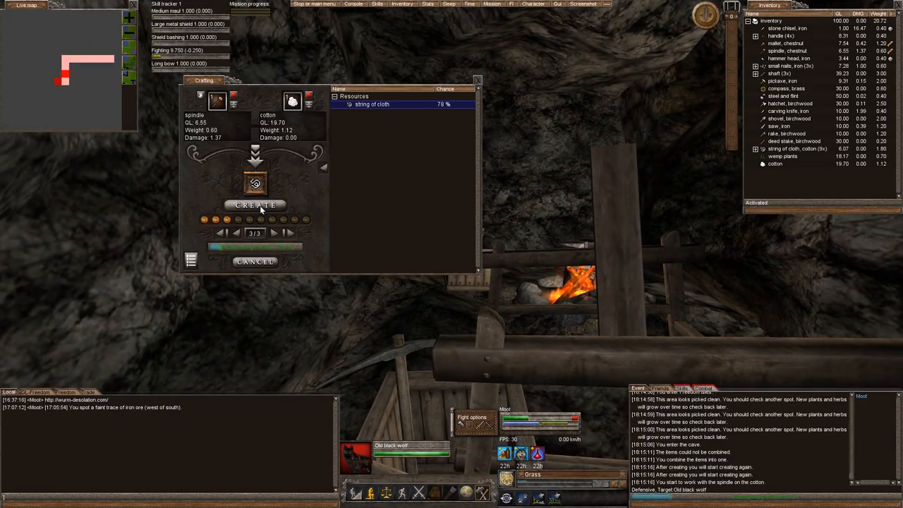
Spin the cotton into a string of cloth, retrying after a failure, and target the unfinished floor loom.
{"action": "left_click", "coordinate": [256, 205]}
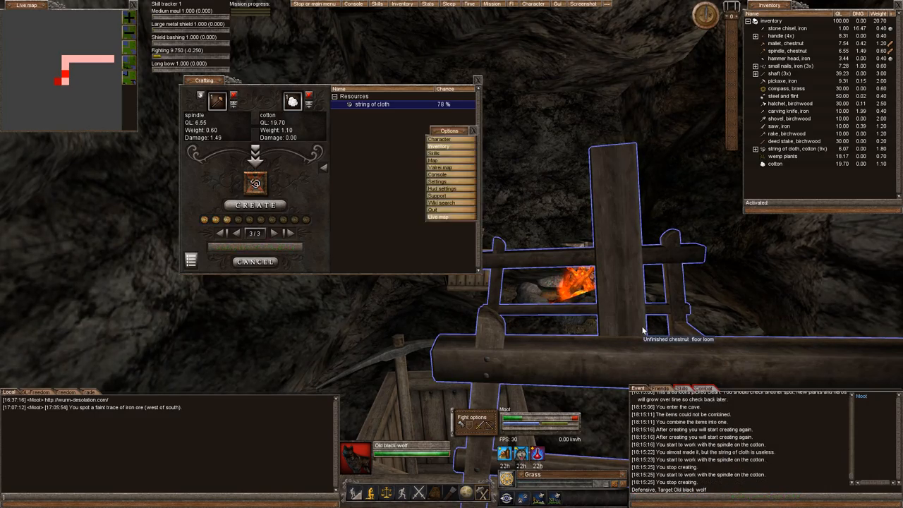
{"action": "right_click", "coordinate": [374, 381]}
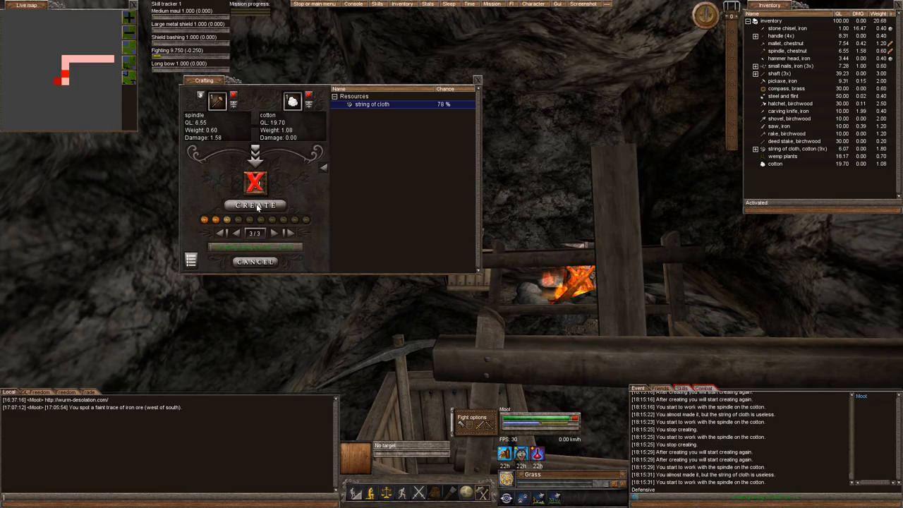
{"action": "left_click", "coordinate": [256, 206]}
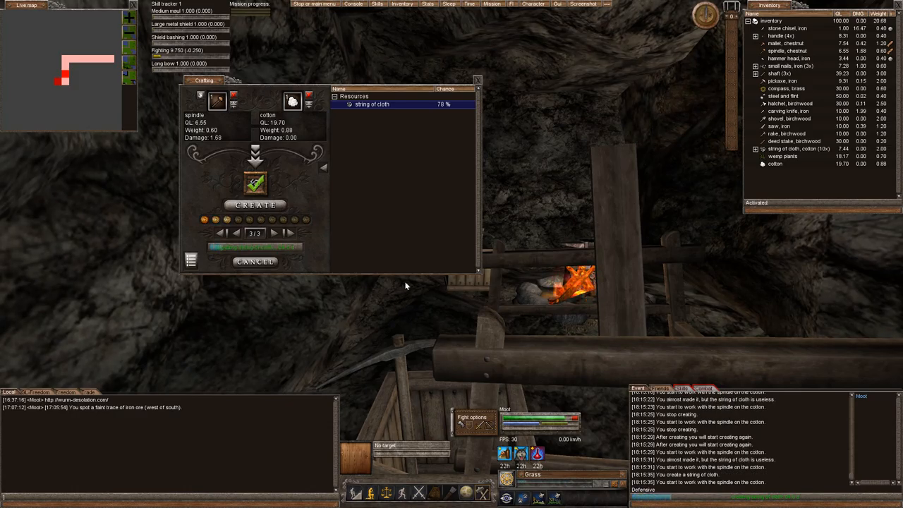
{"action": "left_click", "coordinate": [255, 205]}
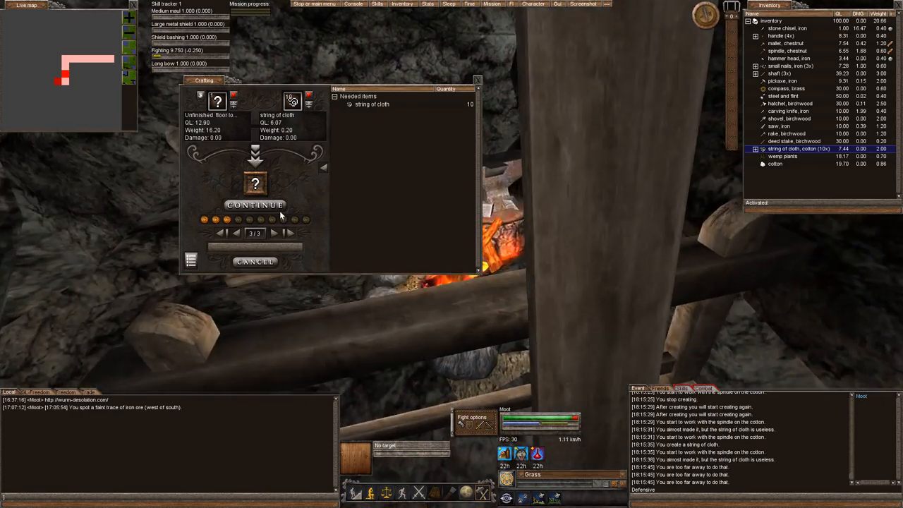
Attach strings of cloth one by one to the unfinished chestnut floor loom, retrying after failures.
{"action": "left_click", "coordinate": [255, 205]}
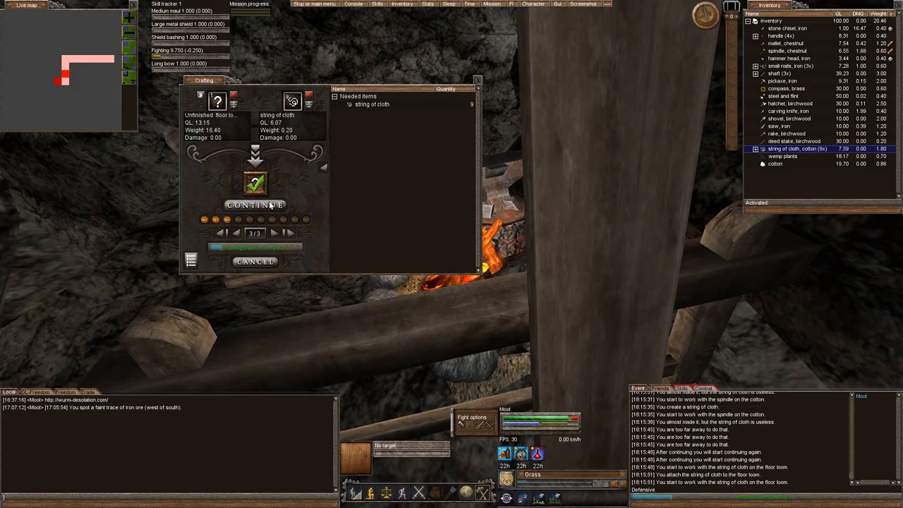
{"action": "left_click", "coordinate": [254, 205]}
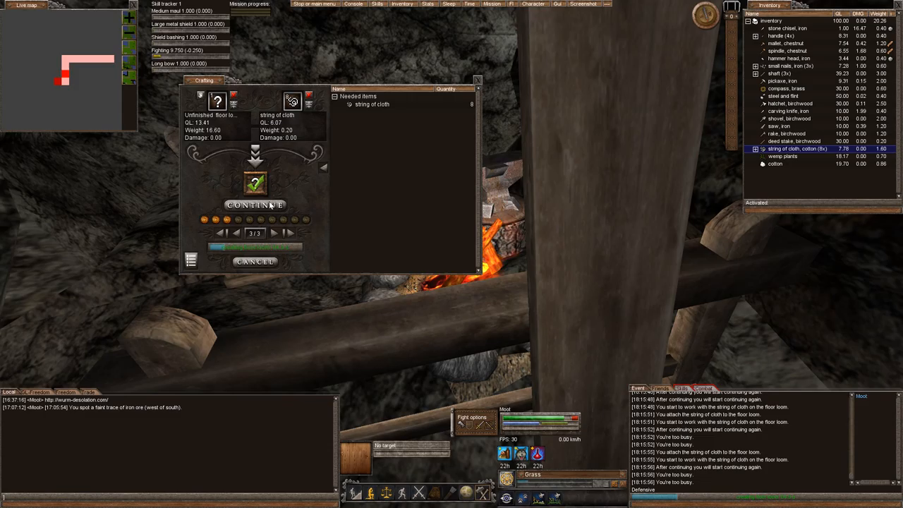
{"action": "left_click", "coordinate": [253, 205]}
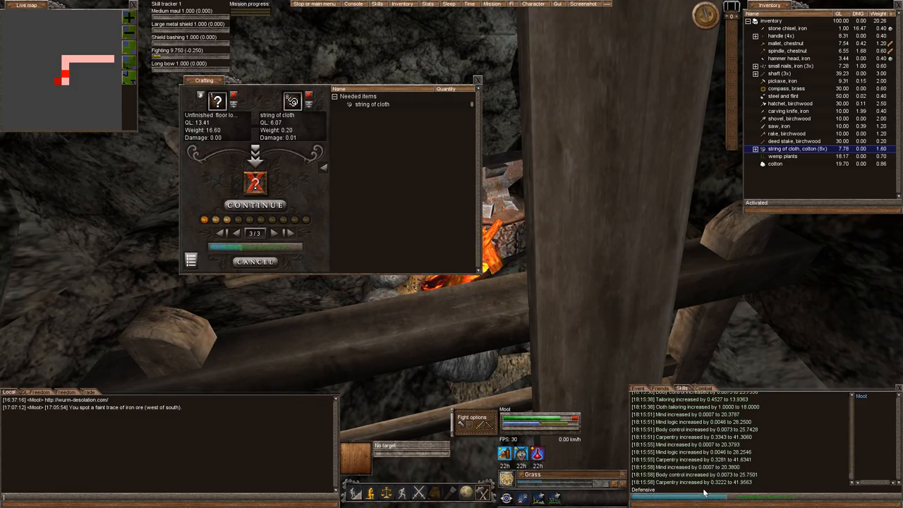
{"action": "left_click", "coordinate": [254, 204]}
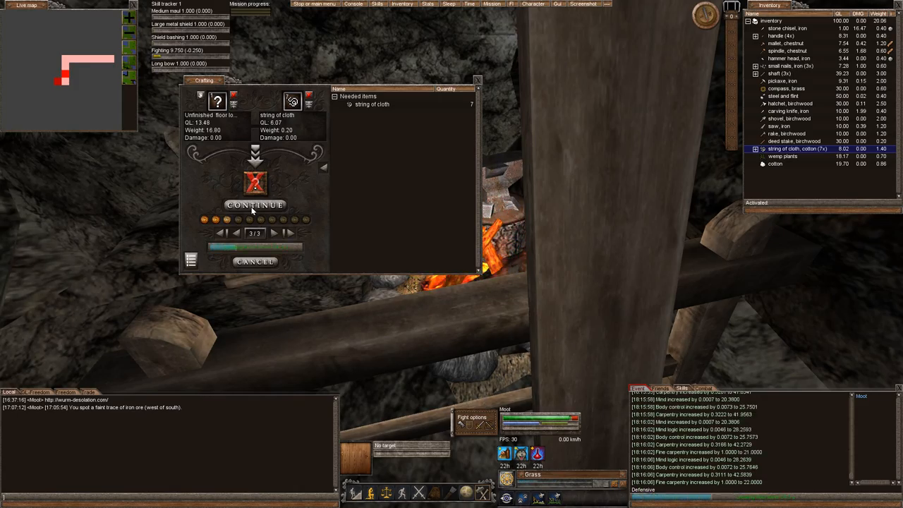
{"action": "left_click", "coordinate": [256, 205]}
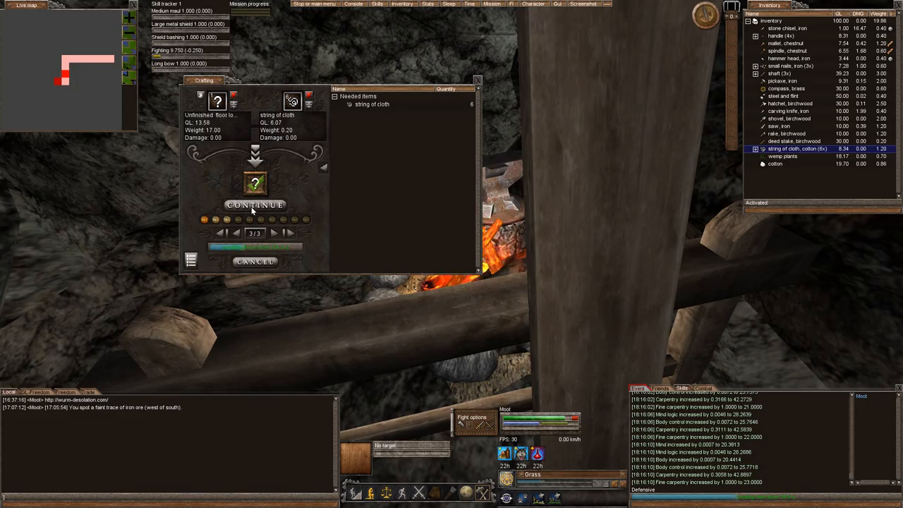
{"action": "left_click", "coordinate": [256, 204]}
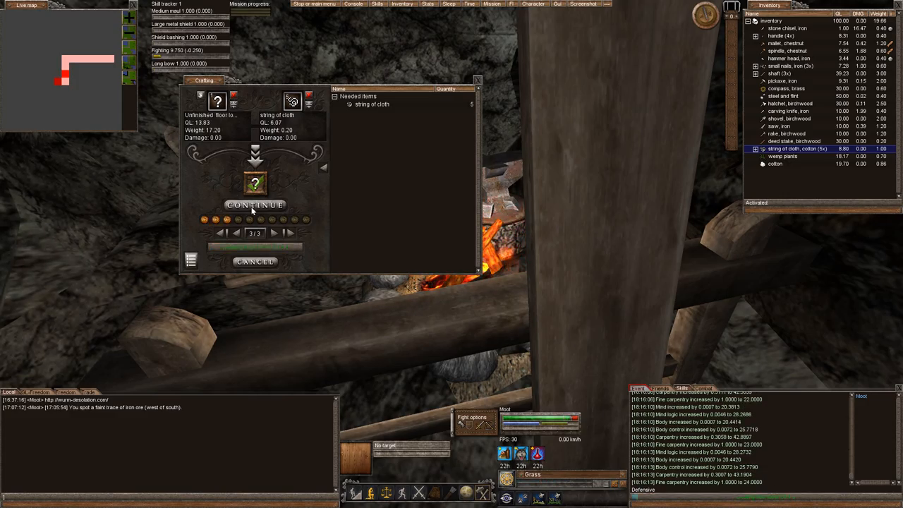
{"action": "left_click", "coordinate": [255, 205]}
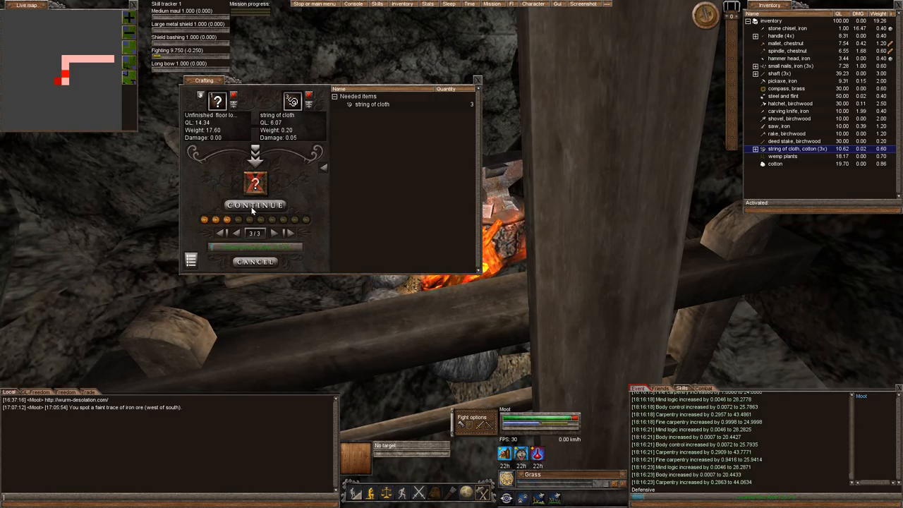
{"action": "left_click", "coordinate": [255, 204]}
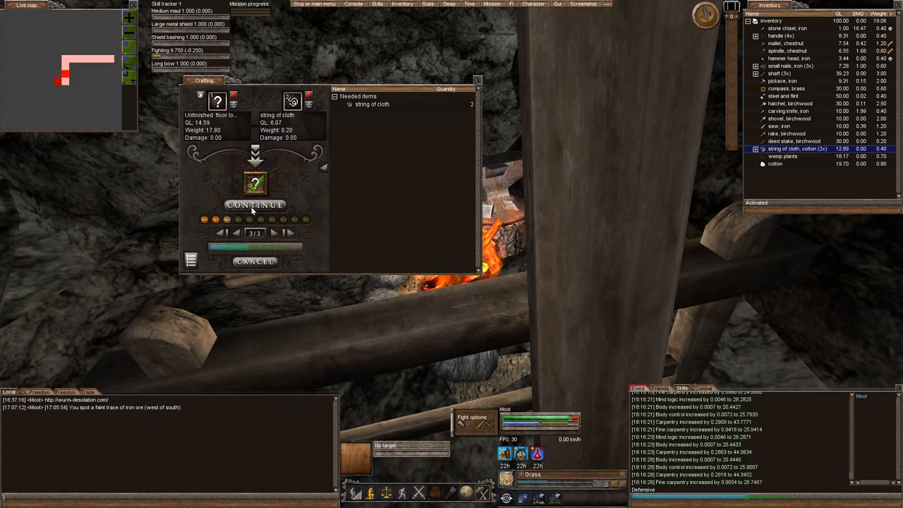
{"action": "left_click", "coordinate": [254, 204]}
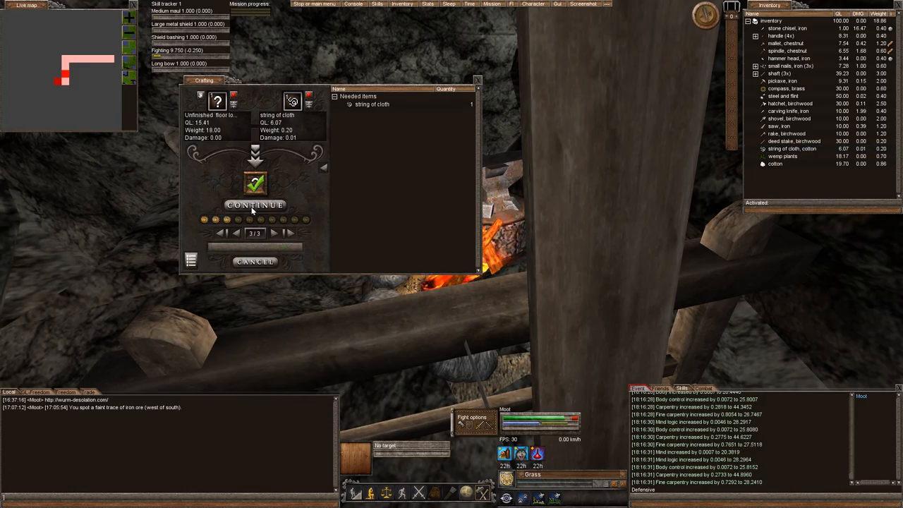